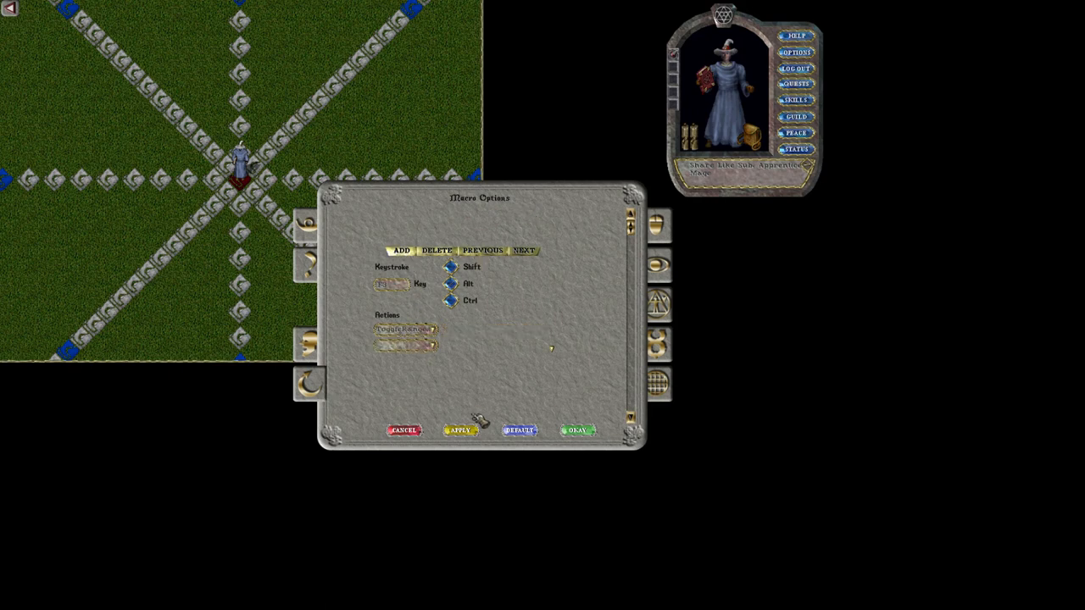
pyautogui.moveTo(560, 384)
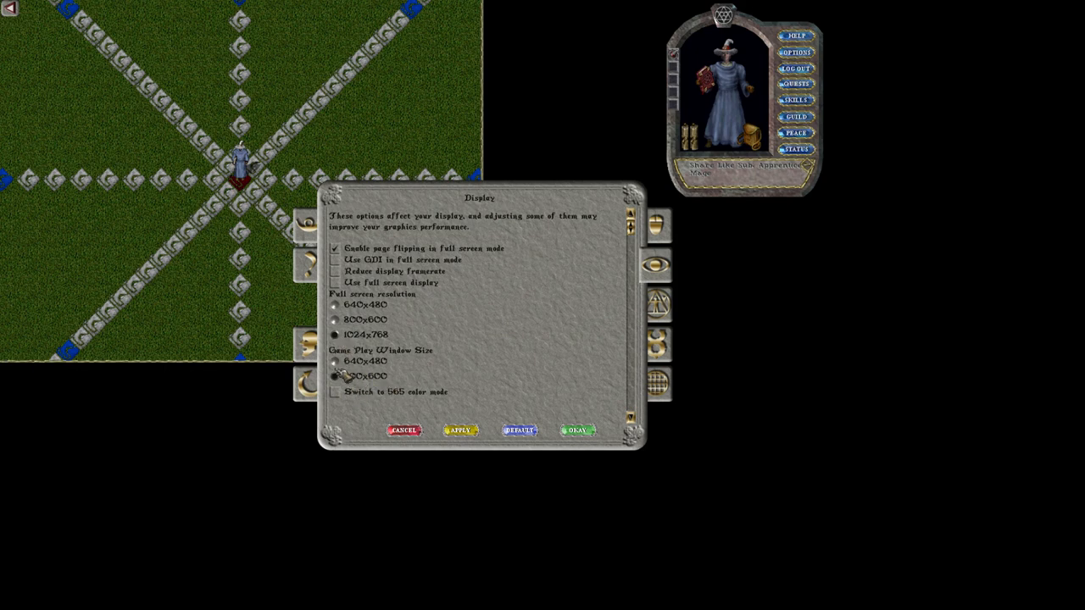
# Select 800x600 as the game play window size in Display options.
pyautogui.click(335, 375)
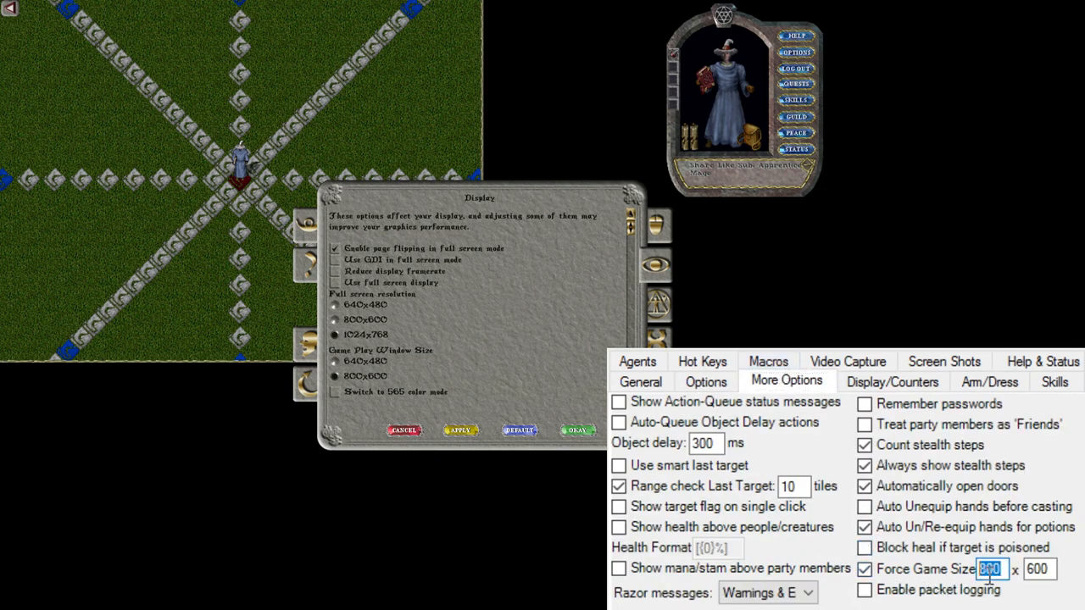
# Enter 1100 by 1010 in Razor's Force Game Size fields.
pyautogui.write('110')
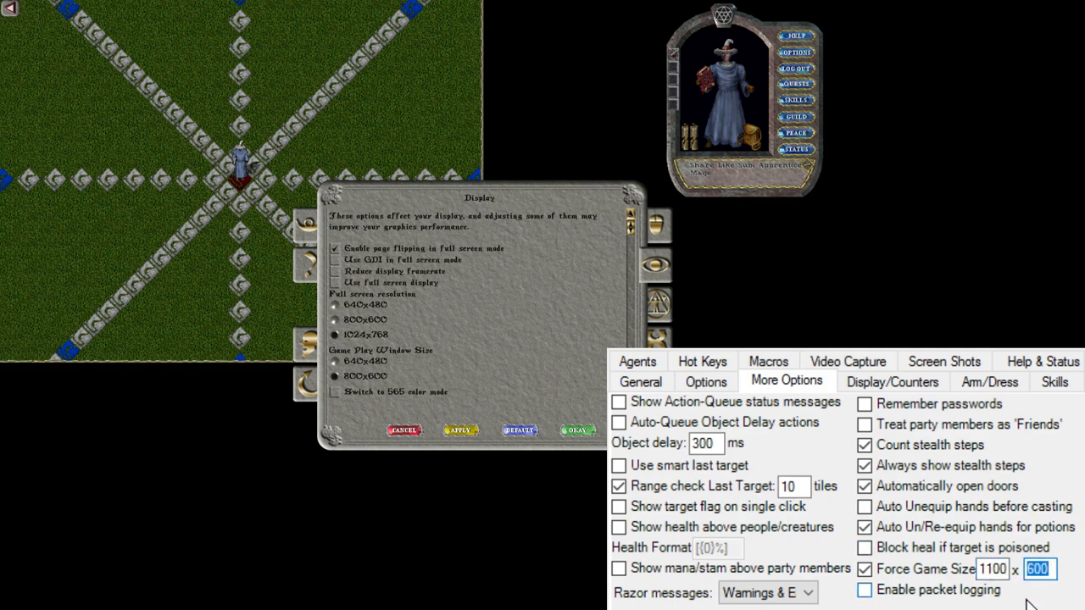
pyautogui.write('101')
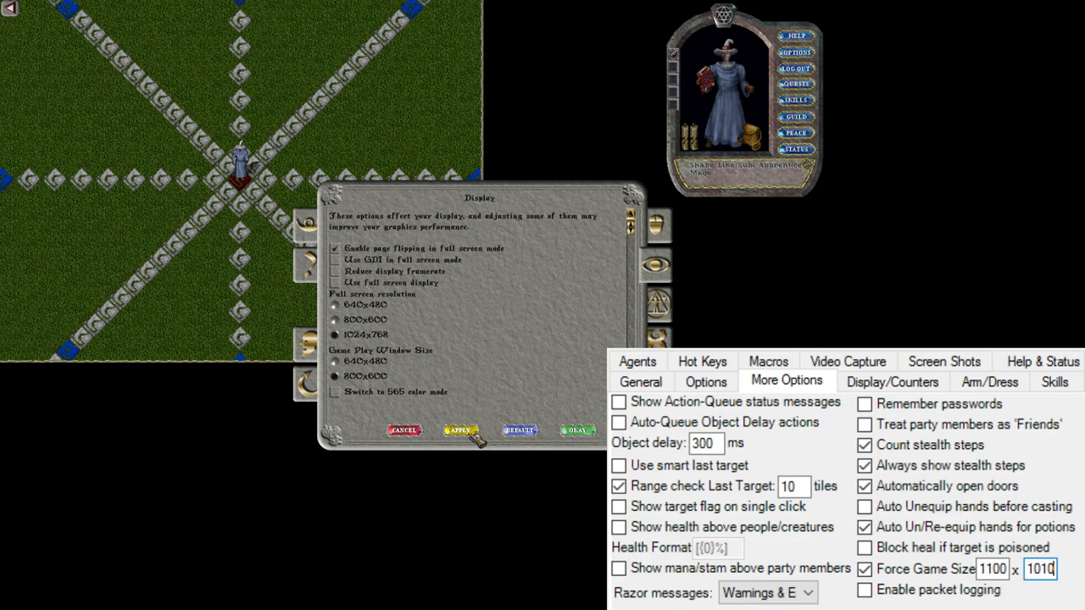
# Apply the display options so the game view renders at 1100x1010.
pyautogui.click(577, 430)
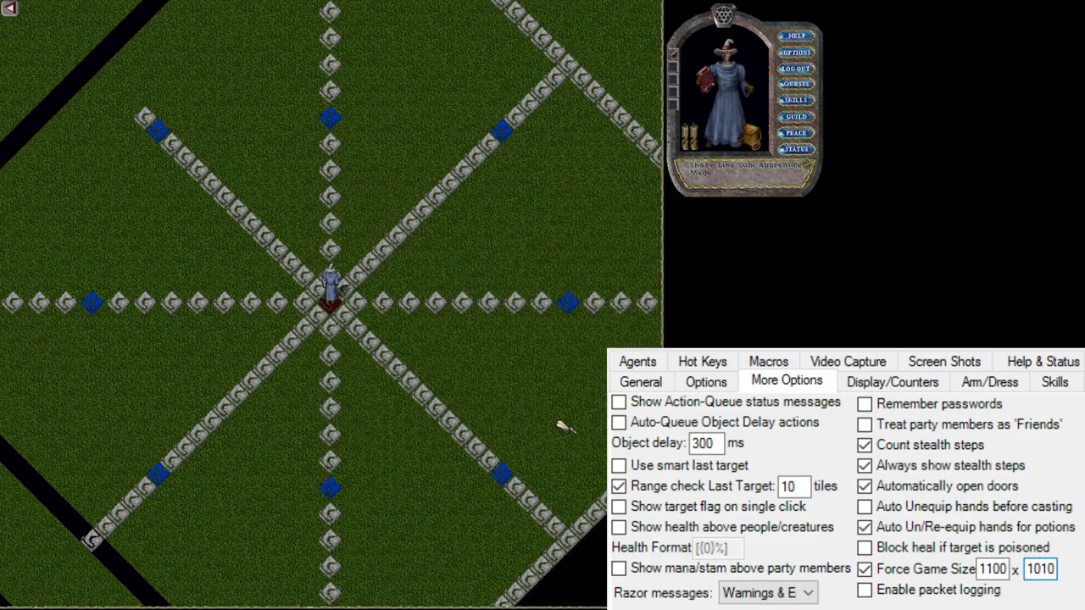
pyautogui.moveTo(543, 403)
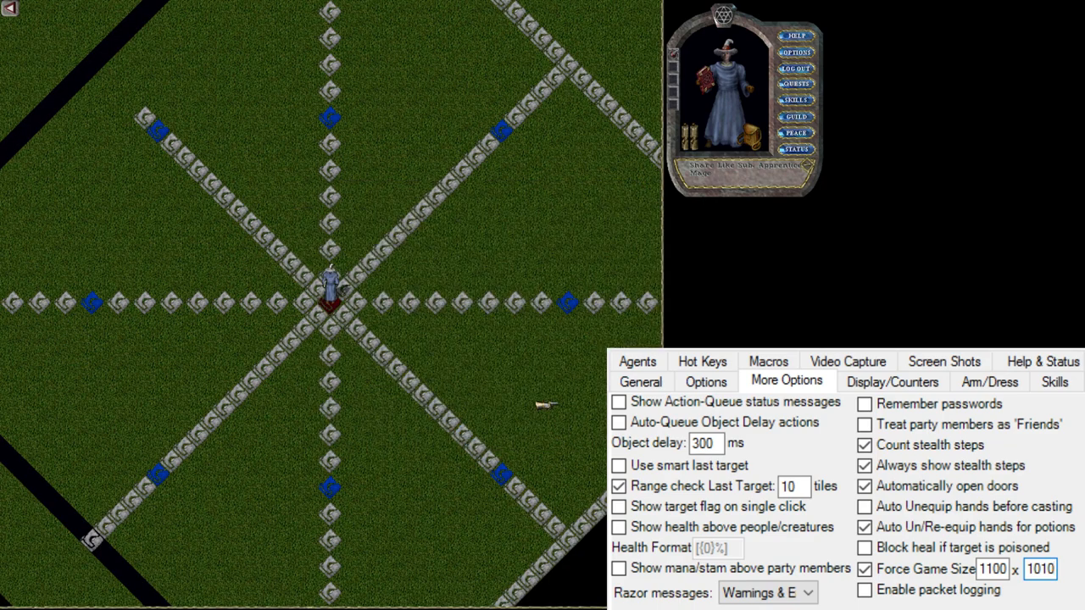